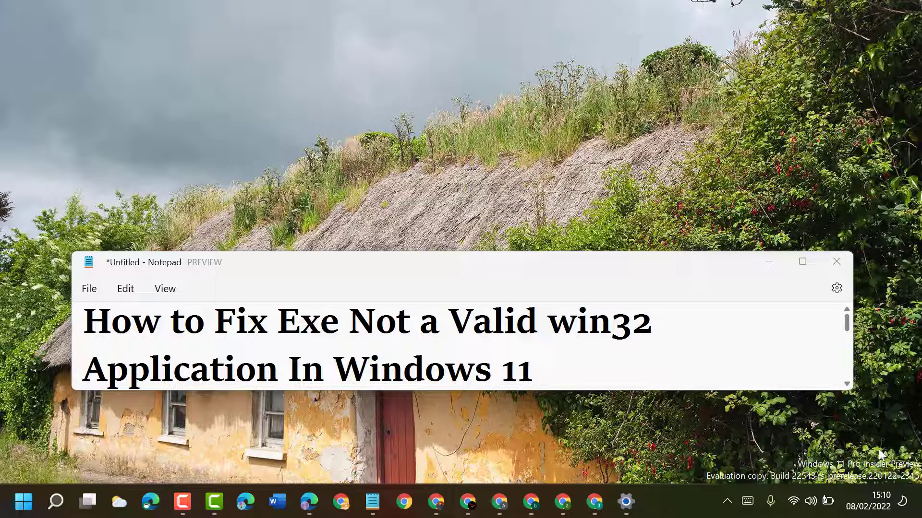
{"action": "mouse_move", "coordinate": [762, 305]}
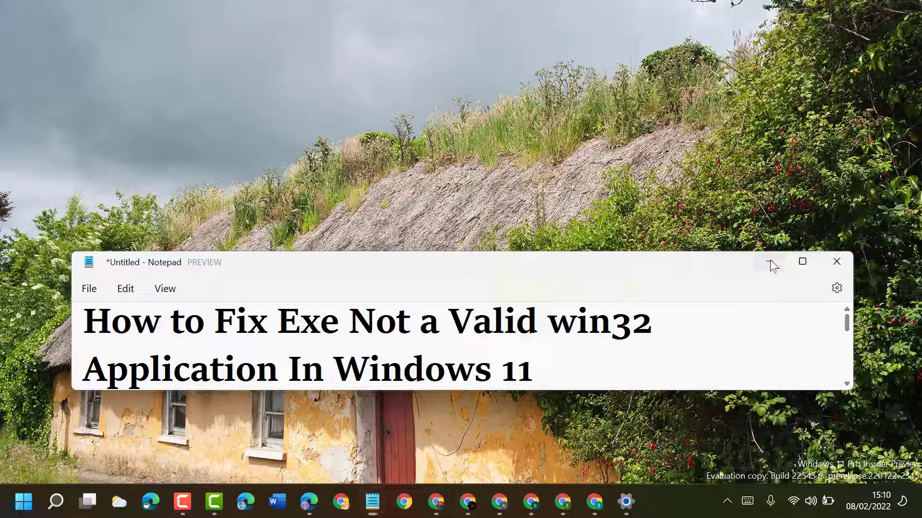
Search for 'cmd' and launch Command Prompt as administrator from its context menu.
{"action": "left_click", "coordinate": [56, 502]}
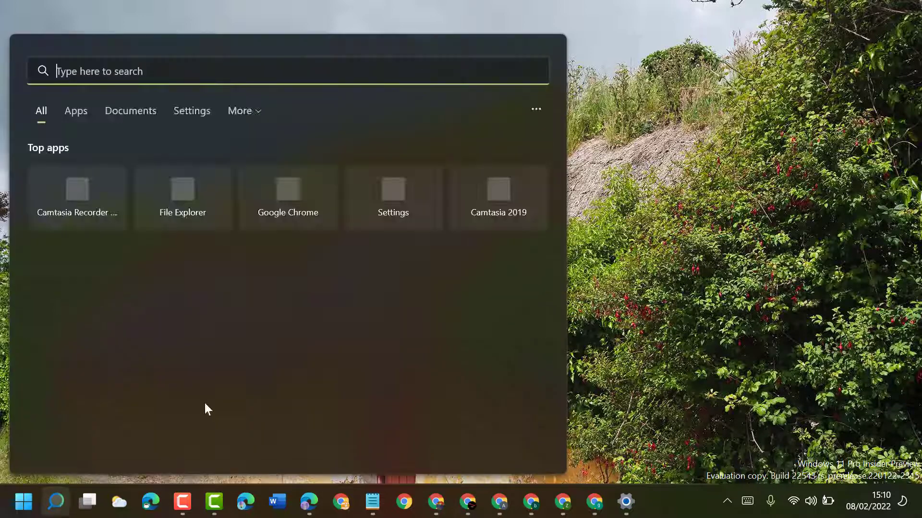
{"action": "type", "text": "cm"}
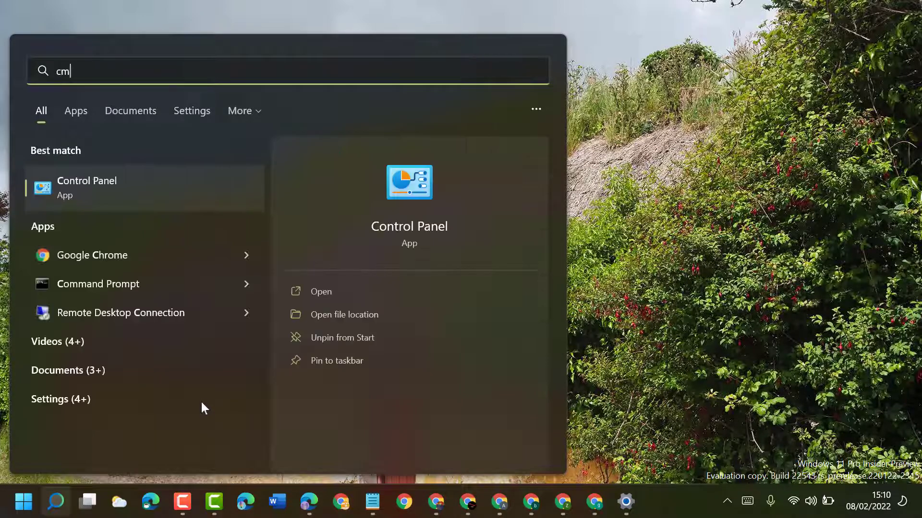
{"action": "type", "text": "d"}
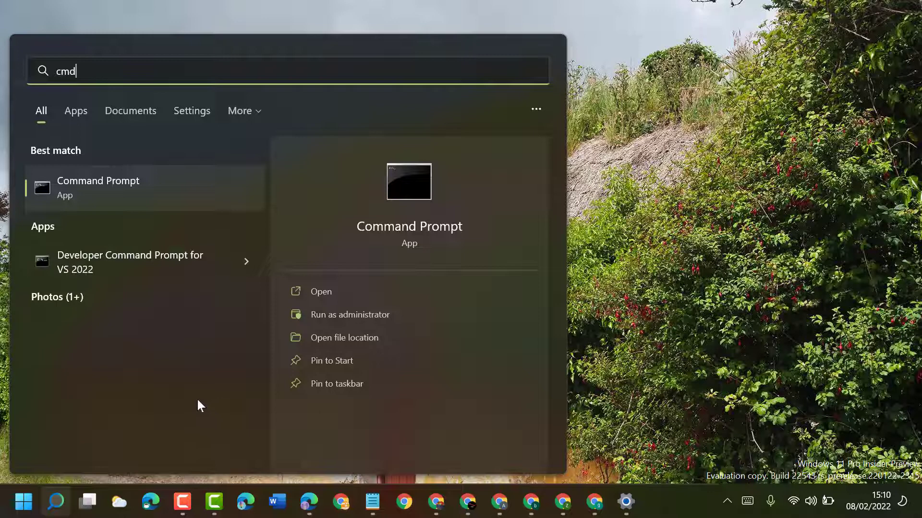
{"action": "right_click", "coordinate": [98, 185]}
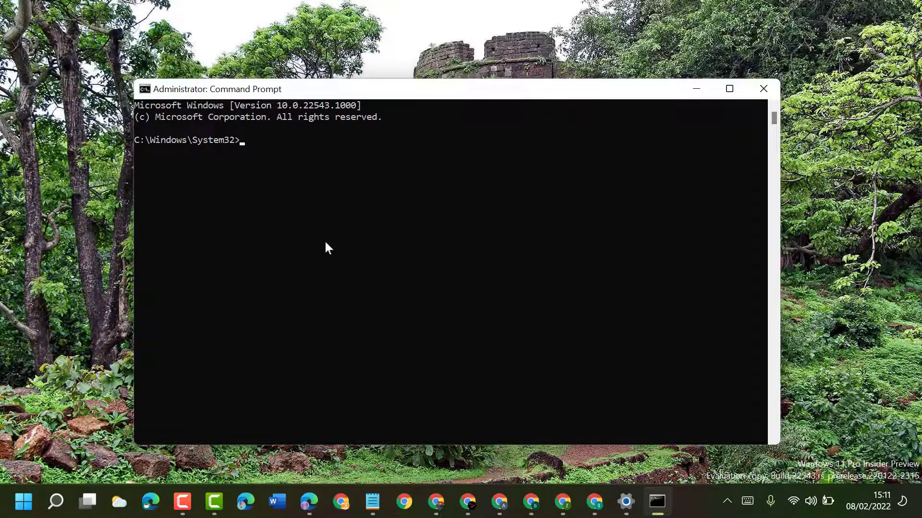
Run 'sfc /scannow' in the elevated prompt, then bring the Notepad window back to the front.
{"action": "type", "text": "s"}
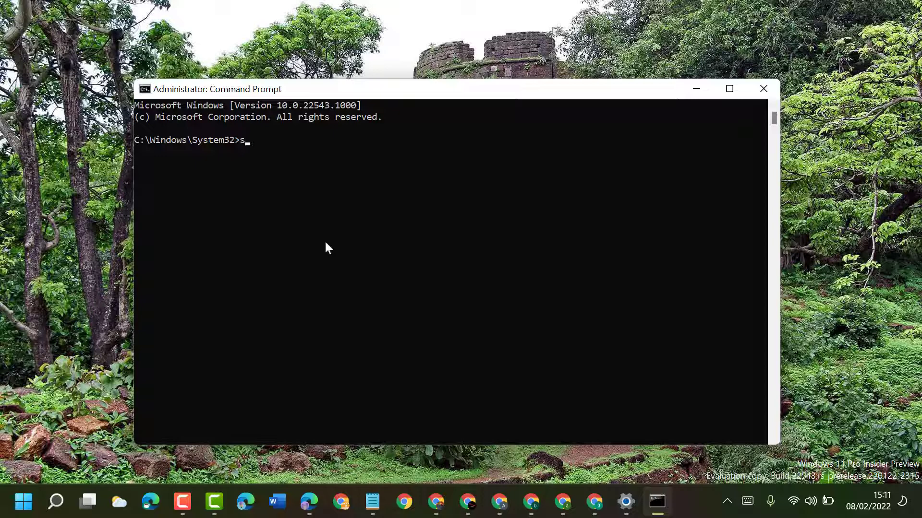
{"action": "type", "text": "fc /"}
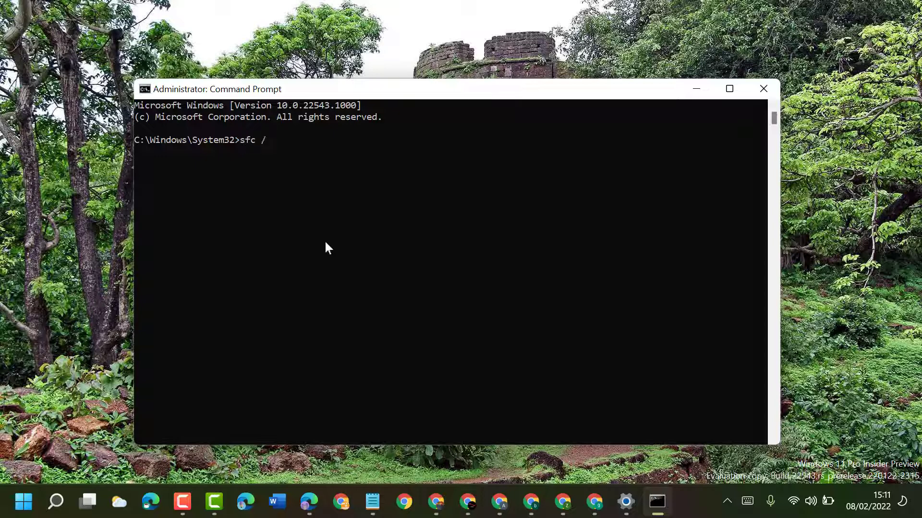
{"action": "type", "text": "sca"}
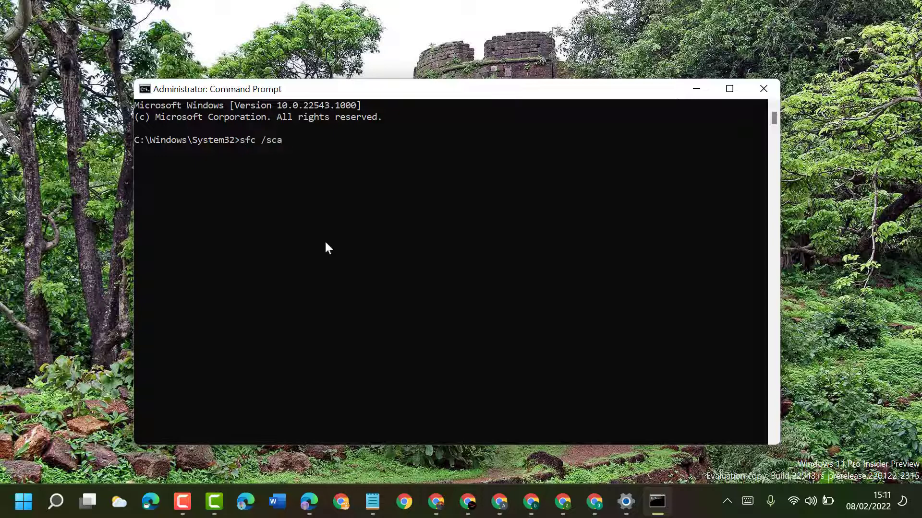
{"action": "type", "text": "nno"}
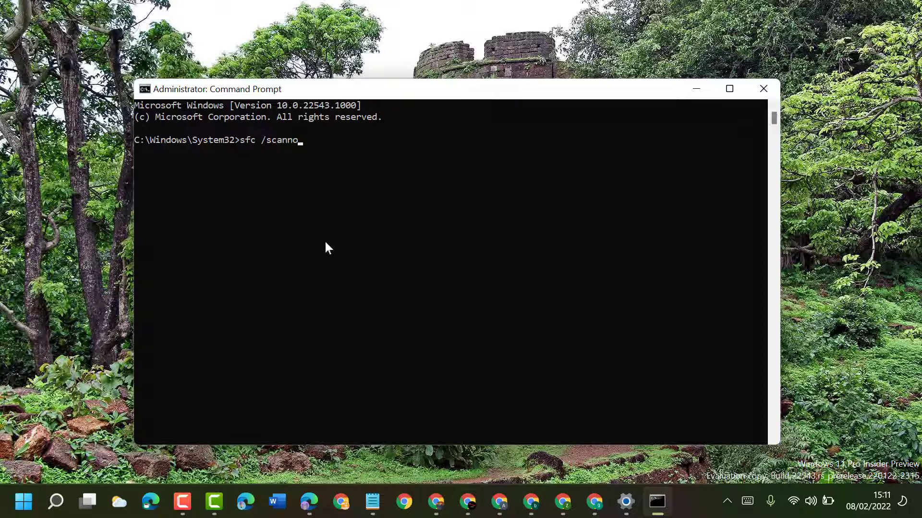
{"action": "type", "text": "w"}
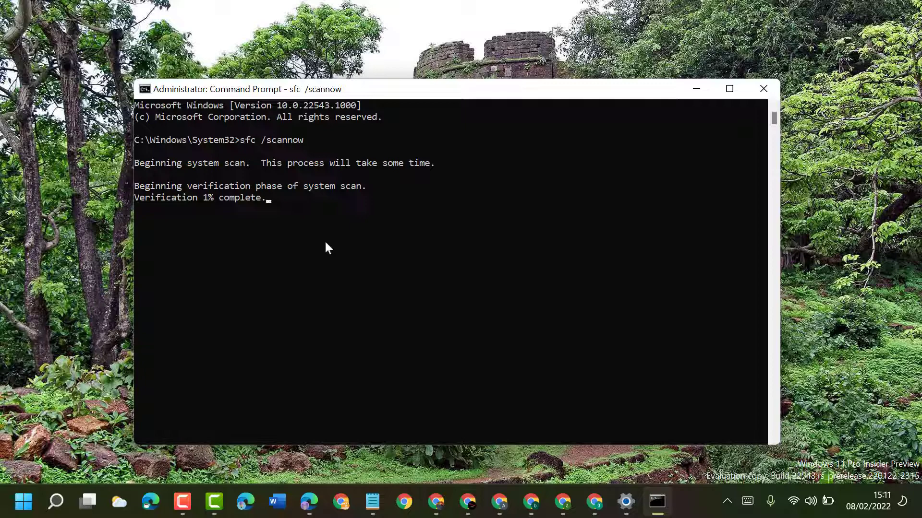
{"action": "left_click", "coordinate": [372, 502]}
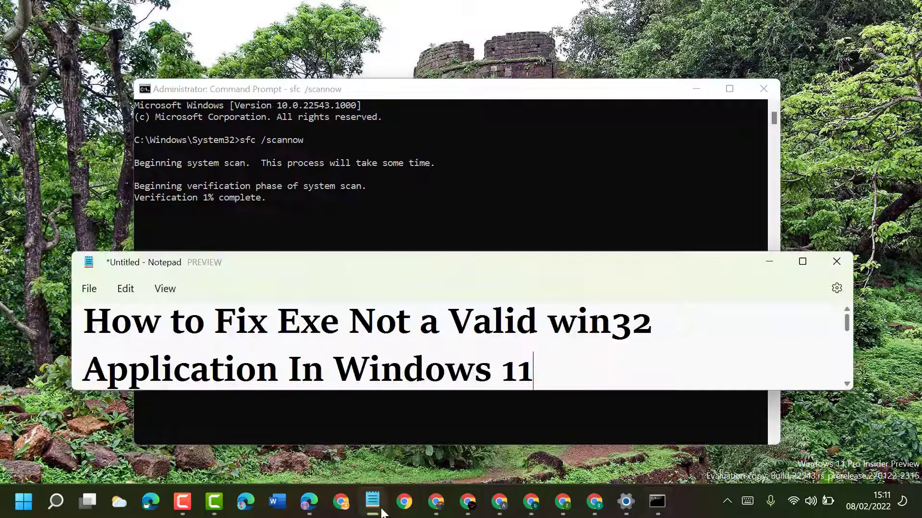